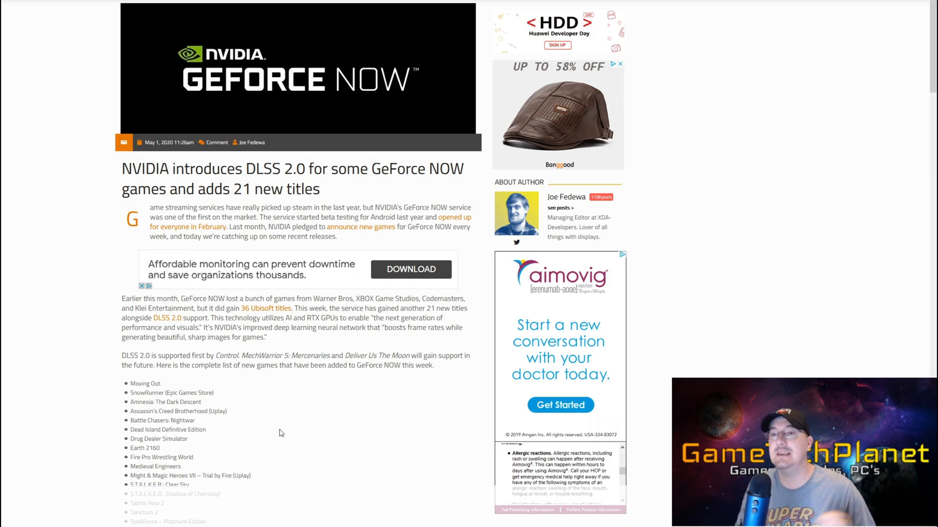
Step: Go from the title screen into Options and show the Display settings page
{"action": "scroll", "scroll_direction": "down", "scroll_amount": 3}
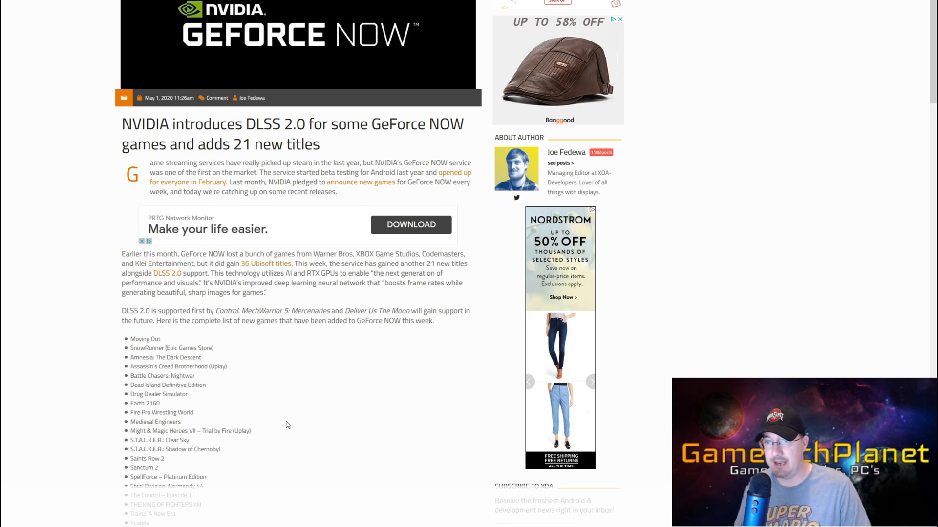
{"action": "scroll", "scroll_direction": "down", "scroll_amount": 3}
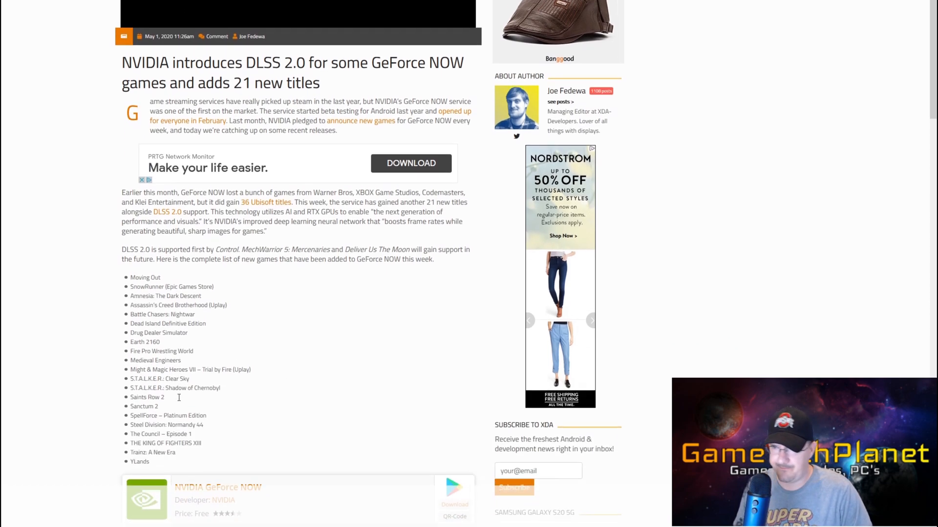
{"action": "scroll", "scroll_direction": "down", "scroll_amount": 3}
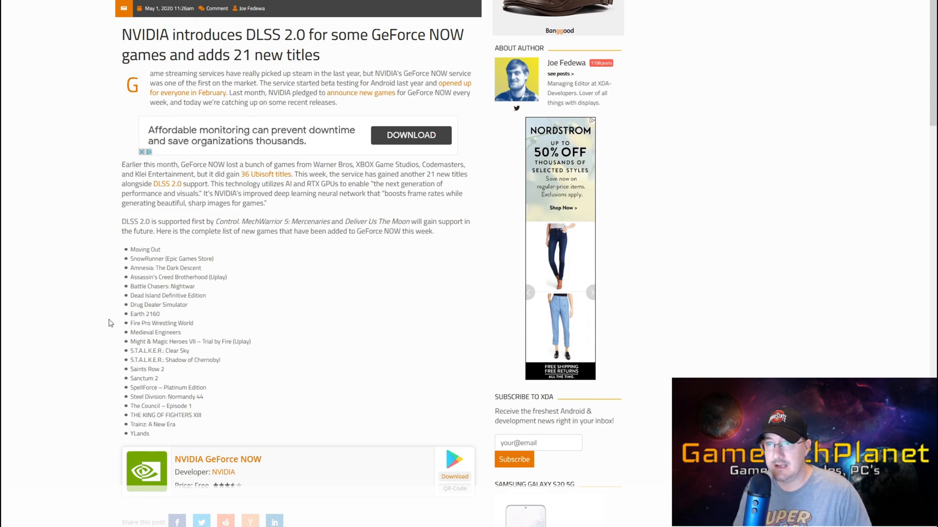
{"action": "mouse_move", "coordinate": [378, 383]}
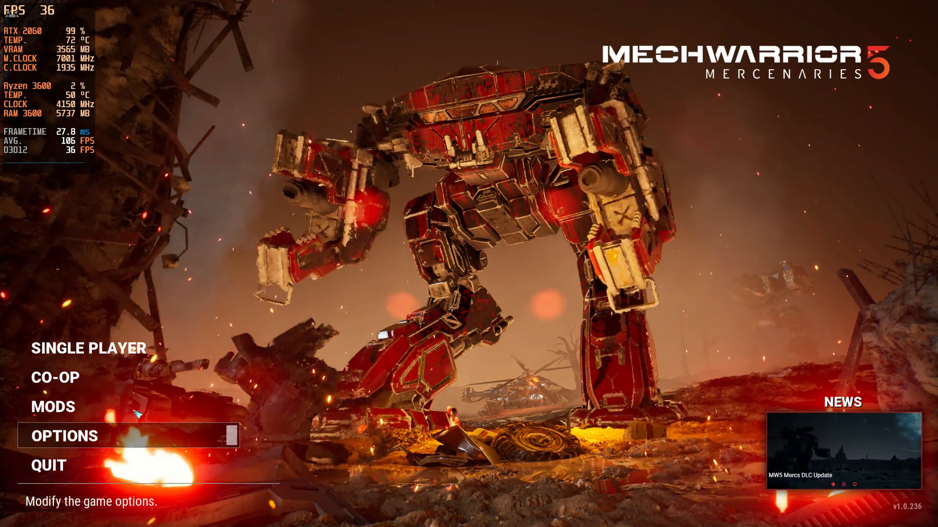
{"action": "left_click", "coordinate": [64, 436]}
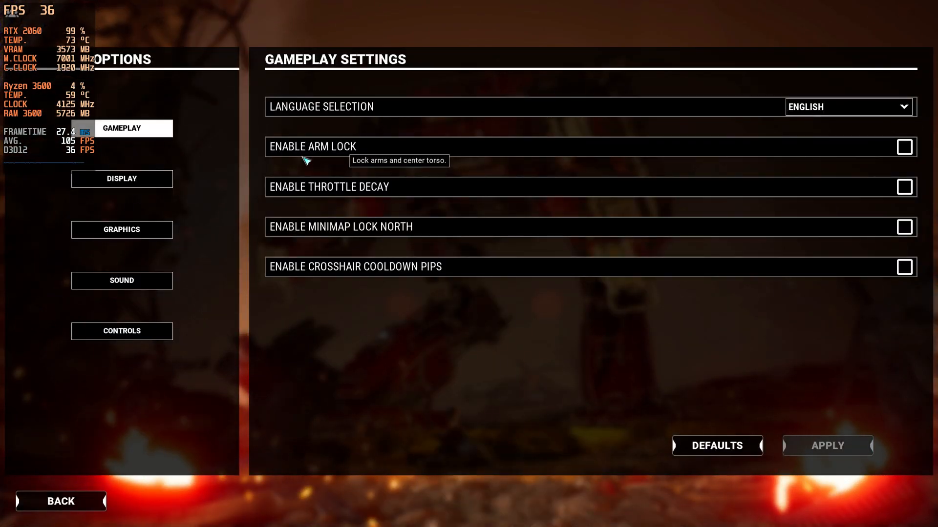
{"action": "left_click", "coordinate": [121, 179]}
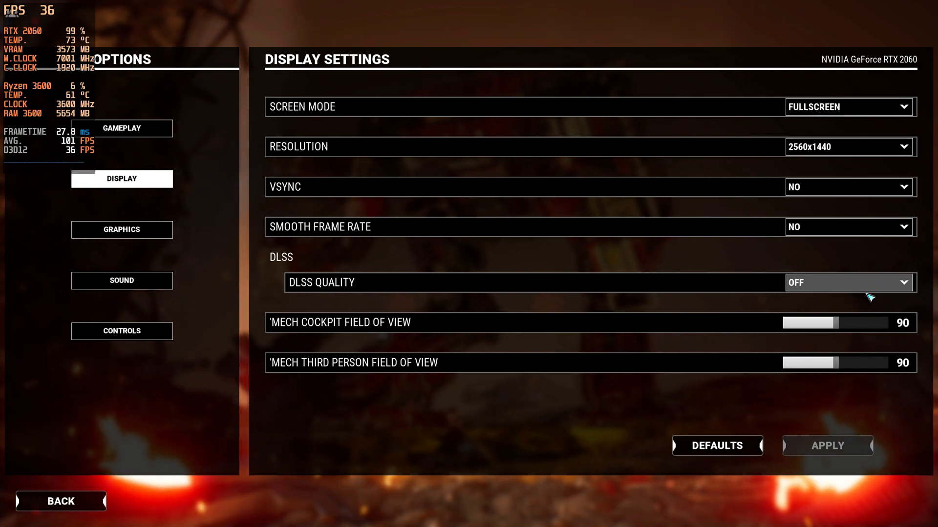
{"action": "left_click", "coordinate": [121, 229]}
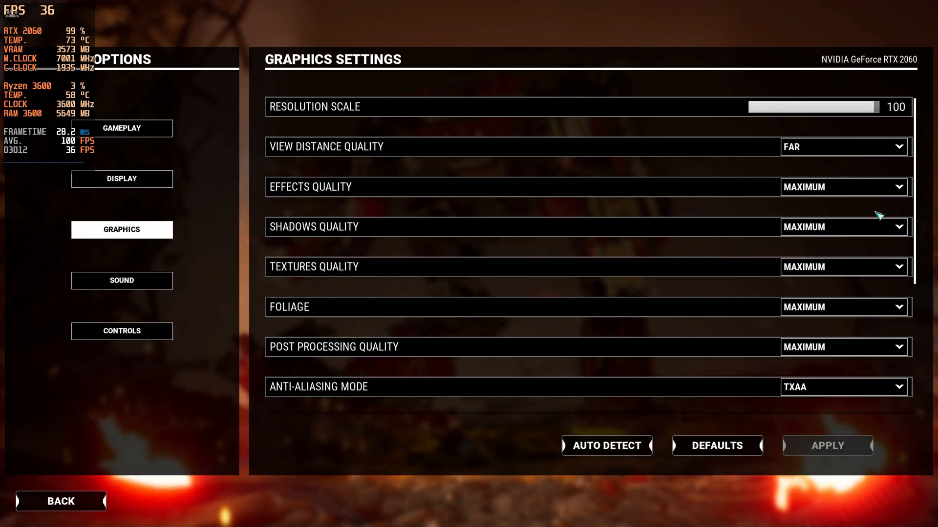
{"action": "scroll", "scroll_direction": "down", "scroll_amount": 3}
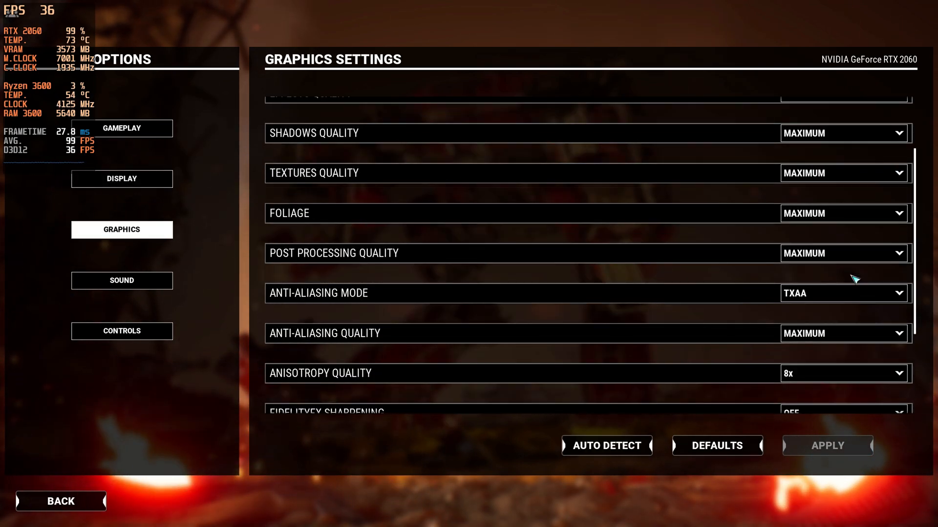
{"action": "scroll", "scroll_direction": "down", "scroll_amount": 3}
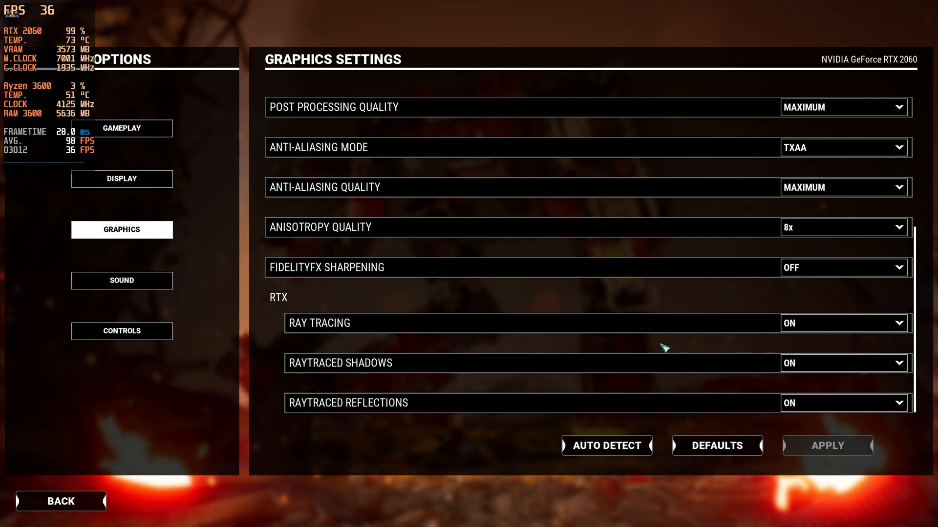
{"action": "left_click", "coordinate": [843, 364]}
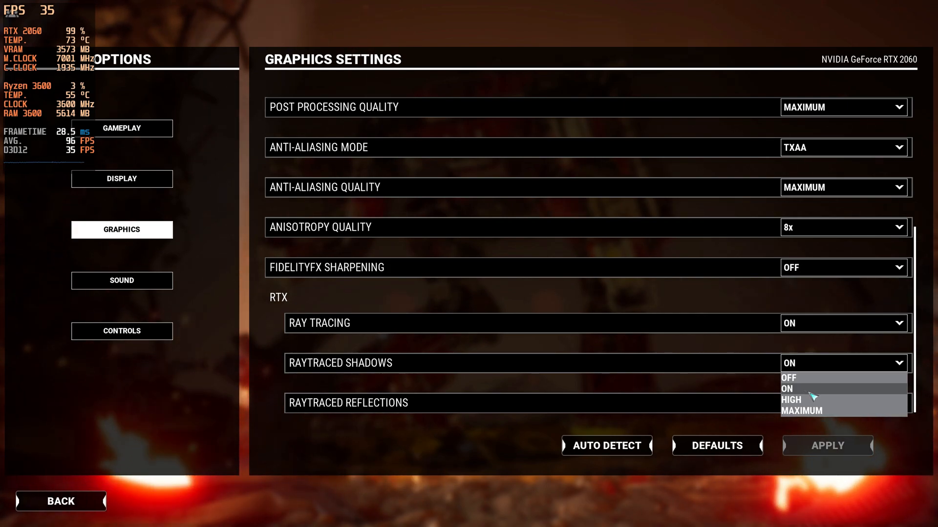
{"action": "left_click", "coordinate": [786, 388]}
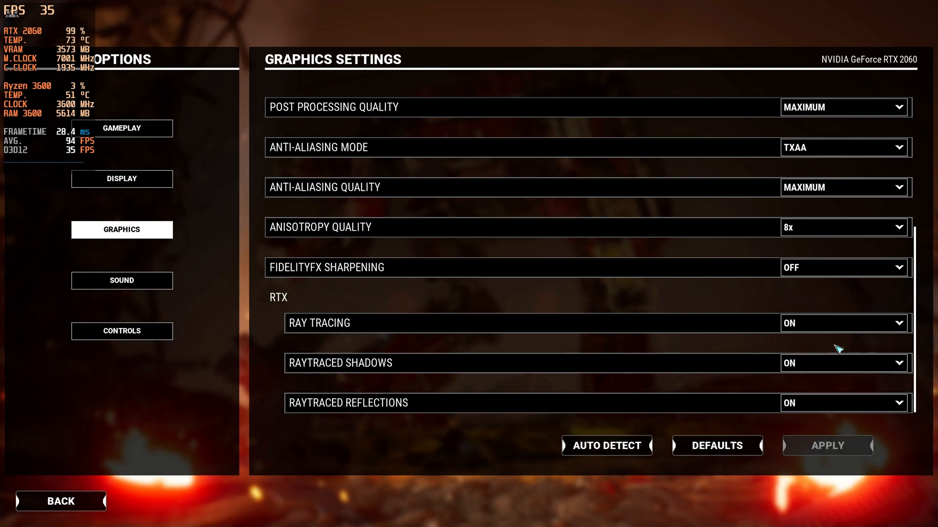
{"action": "mouse_move", "coordinate": [749, 395]}
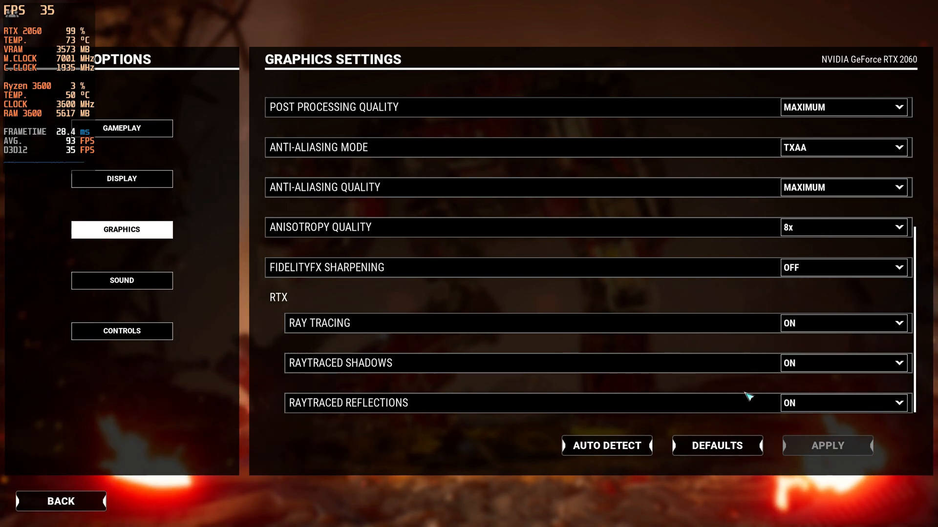
{"action": "mouse_move", "coordinate": [122, 179]}
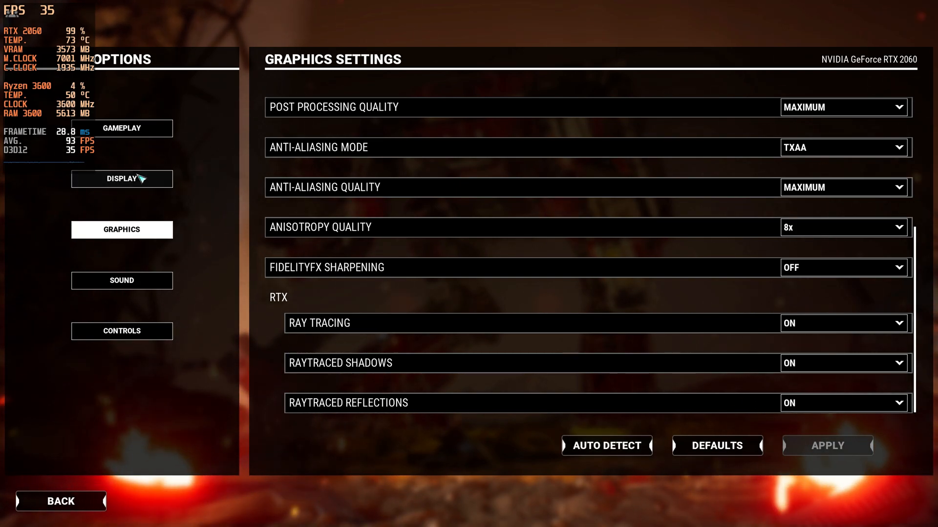
{"action": "left_click", "coordinate": [121, 179]}
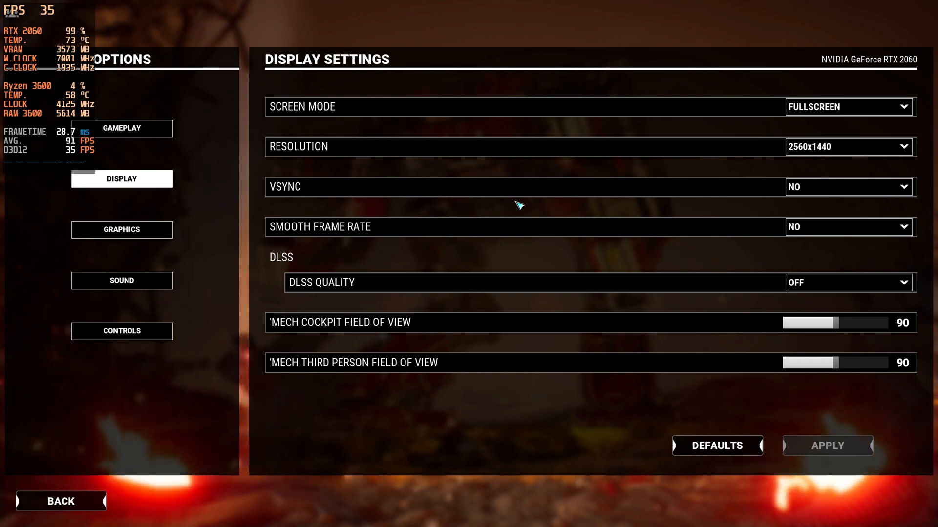
Step: Choose Performance from the DLSS Quality dropdown, apply it and confirm
{"action": "left_click", "coordinate": [846, 282]}
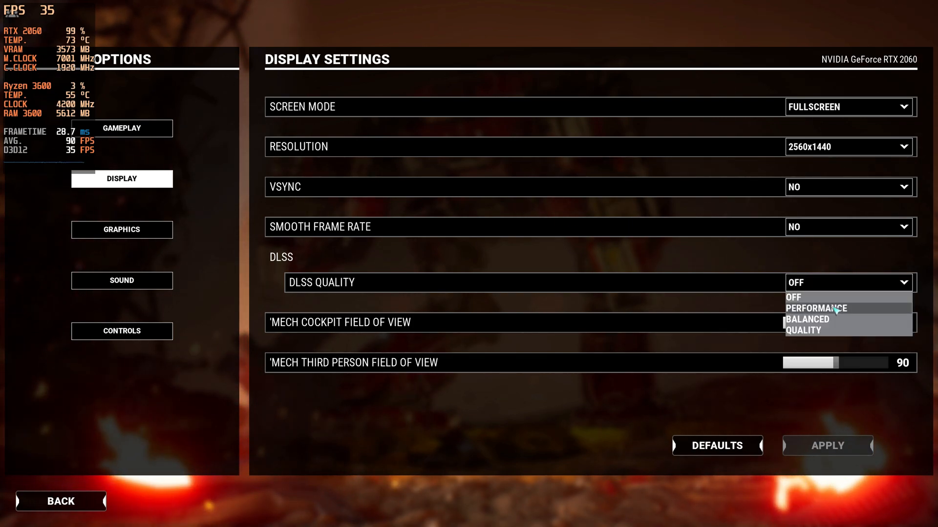
{"action": "left_click", "coordinate": [814, 297]}
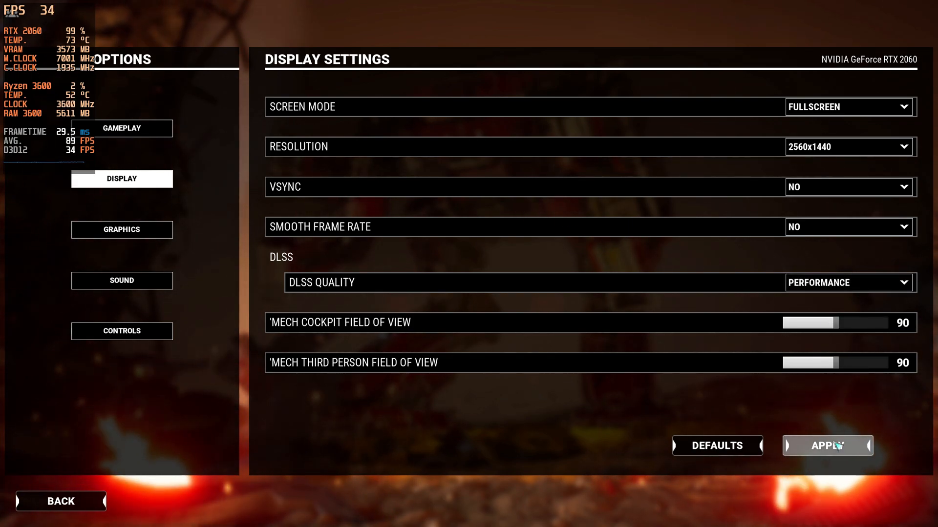
{"action": "left_click", "coordinate": [828, 446]}
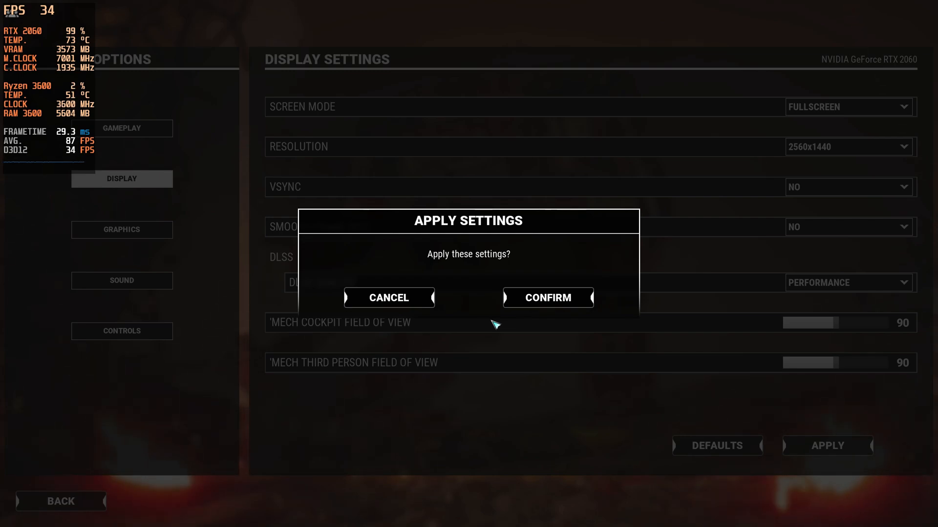
{"action": "left_click", "coordinate": [547, 297]}
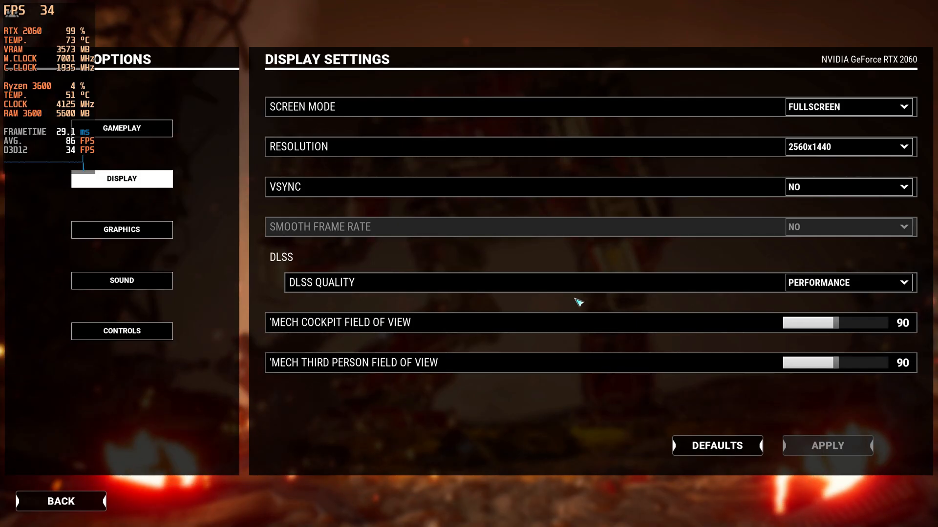
{"action": "mouse_move", "coordinate": [490, 431]}
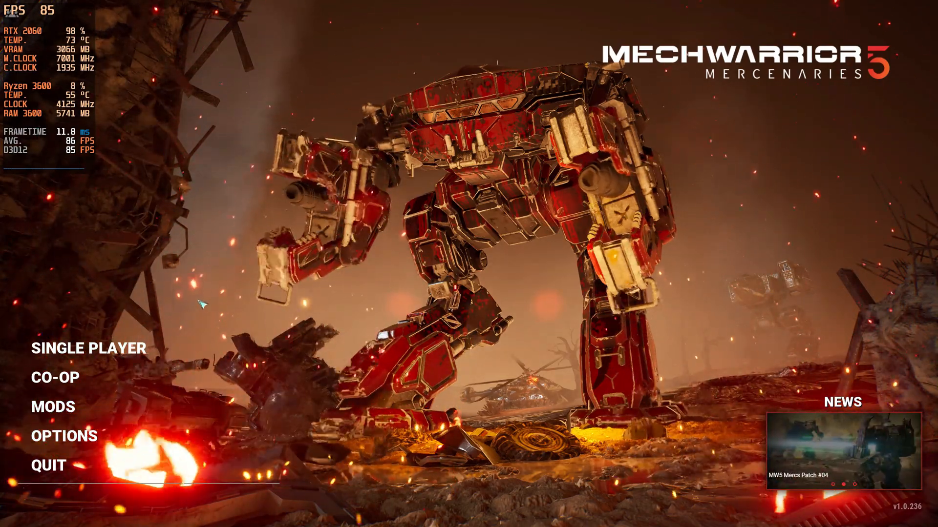
Step: In Options > Display set DLSS Quality to Balanced, apply and confirm, then return to the title screen
{"action": "left_click", "coordinate": [63, 436]}
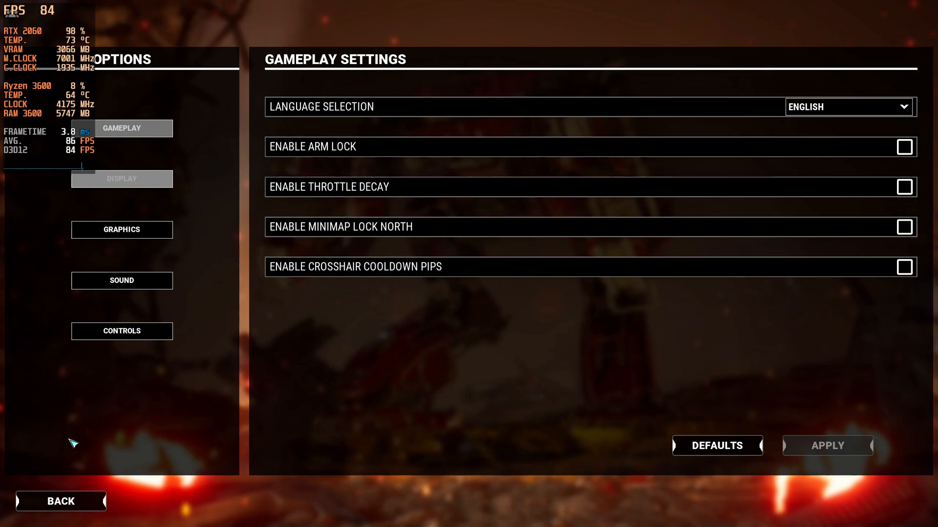
{"action": "left_click", "coordinate": [121, 177]}
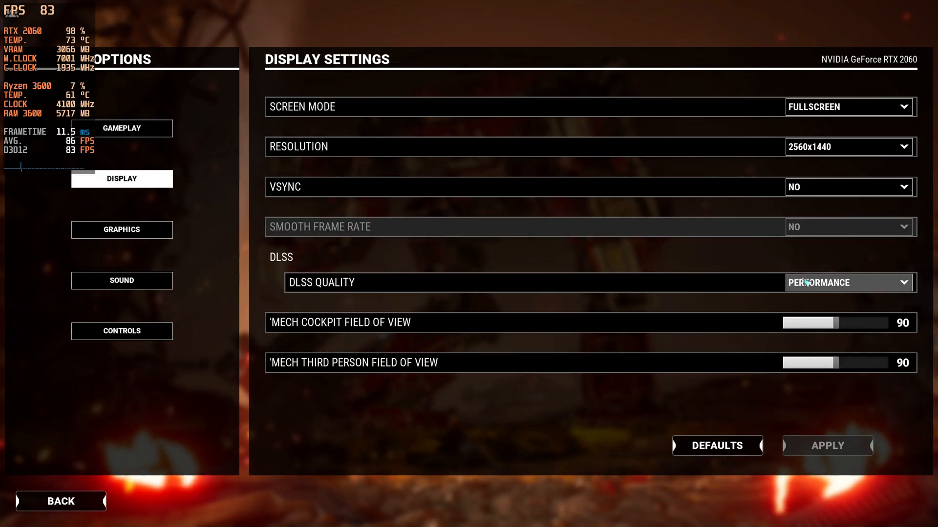
{"action": "left_click", "coordinate": [847, 283]}
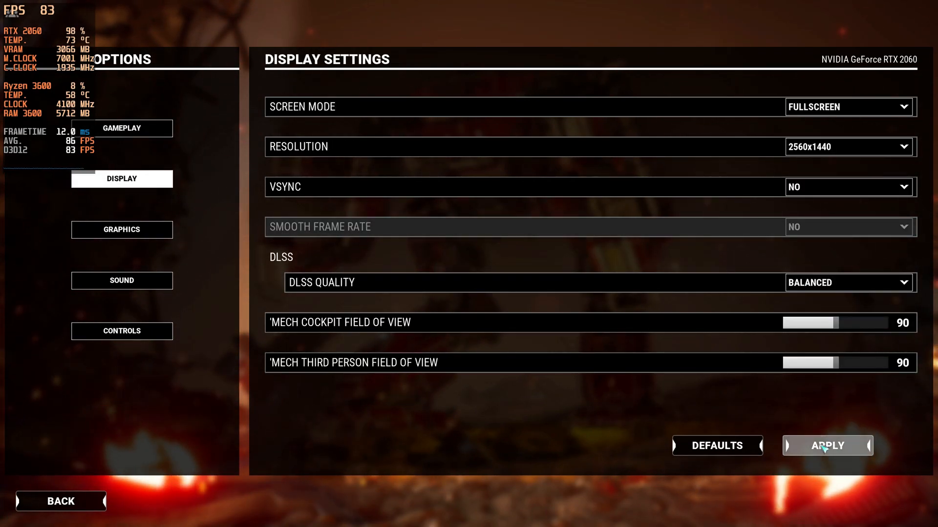
{"action": "left_click", "coordinate": [827, 446]}
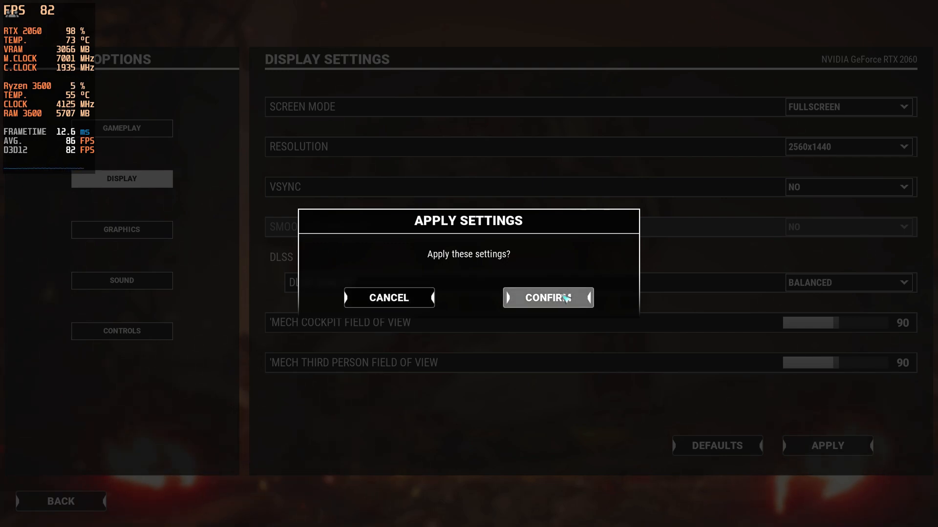
{"action": "mouse_move", "coordinate": [568, 307]}
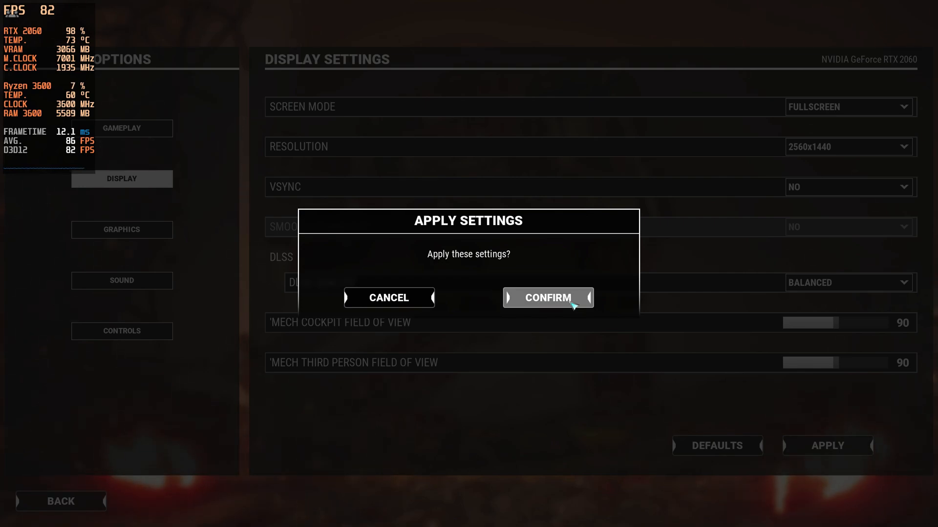
{"action": "left_click", "coordinate": [546, 297]}
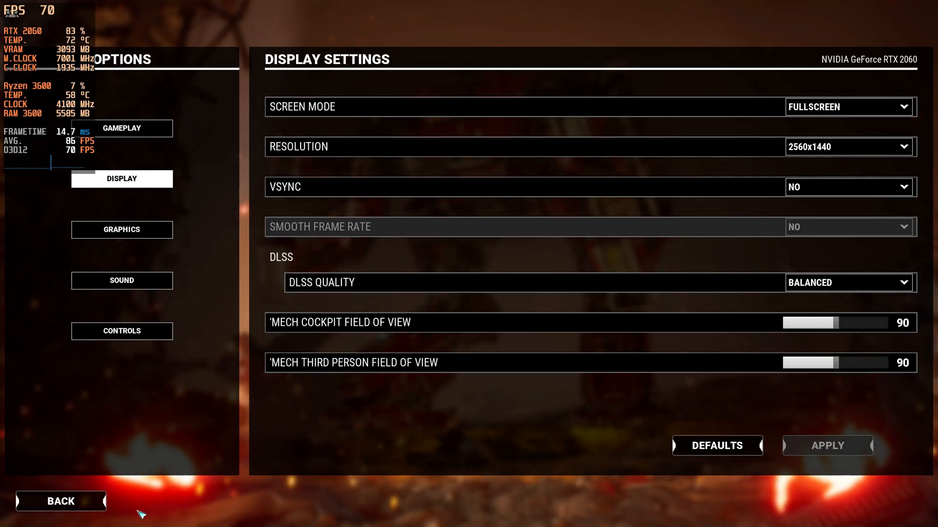
{"action": "left_click", "coordinate": [61, 501]}
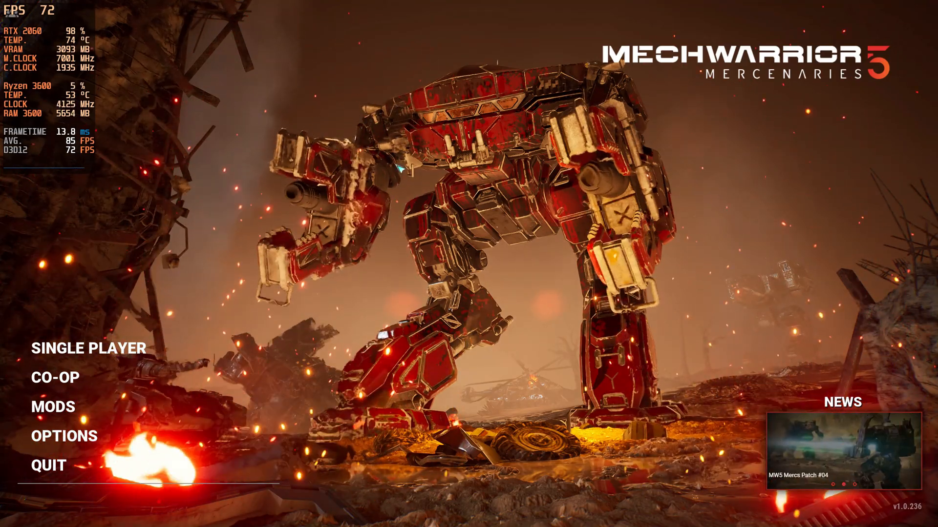
Step: In Options > Display set DLSS Quality to Quality and apply it
{"action": "left_click", "coordinate": [64, 435]}
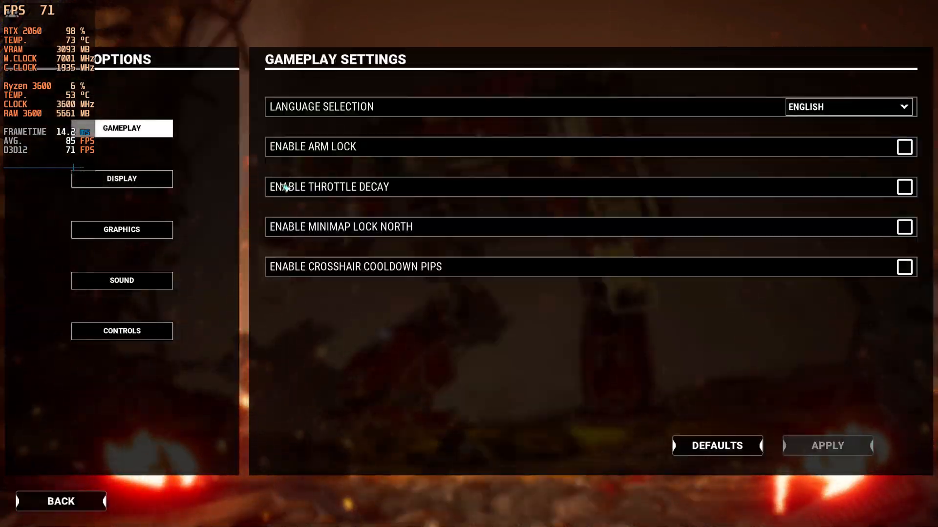
{"action": "left_click", "coordinate": [121, 178]}
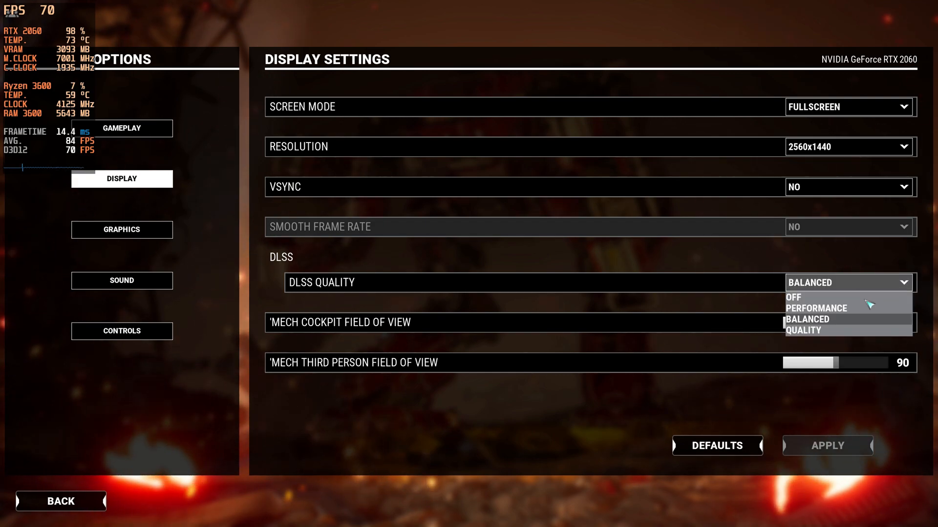
{"action": "left_click", "coordinate": [803, 331]}
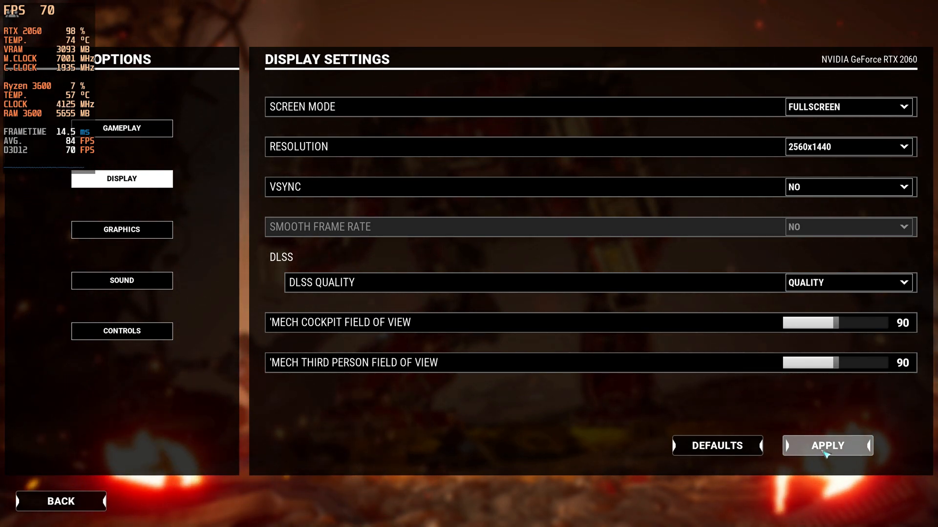
{"action": "left_click", "coordinate": [828, 445]}
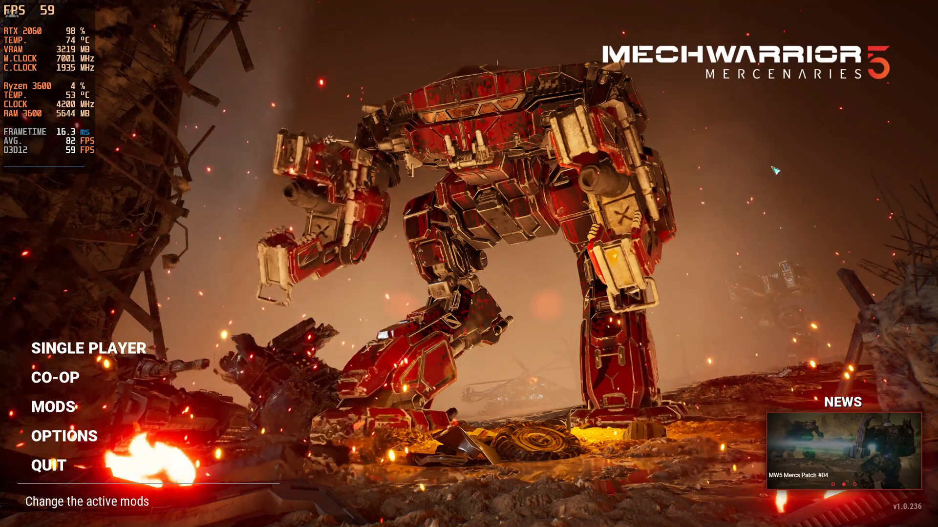
Step: In Options > Display set DLSS Quality to Off, apply it, and return to the title screen
{"action": "left_click", "coordinate": [64, 435]}
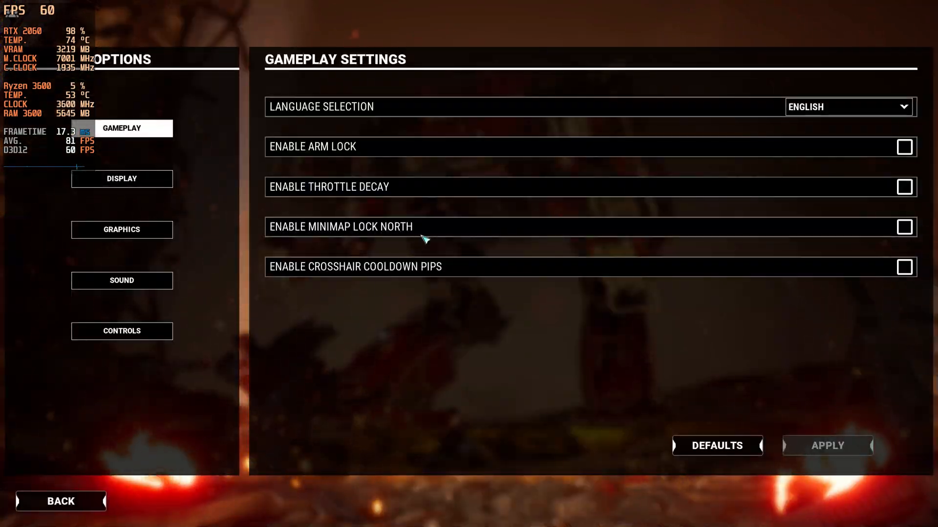
{"action": "left_click", "coordinate": [121, 177]}
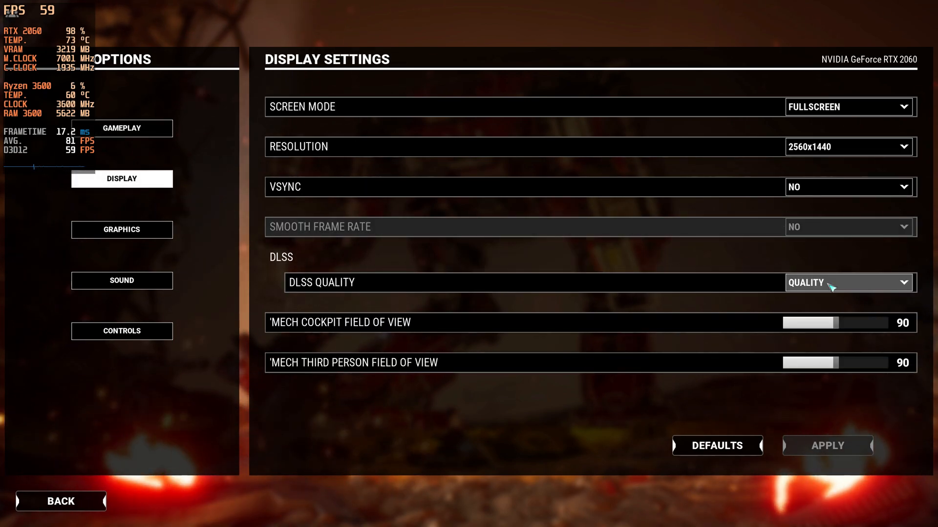
{"action": "left_click", "coordinate": [847, 283]}
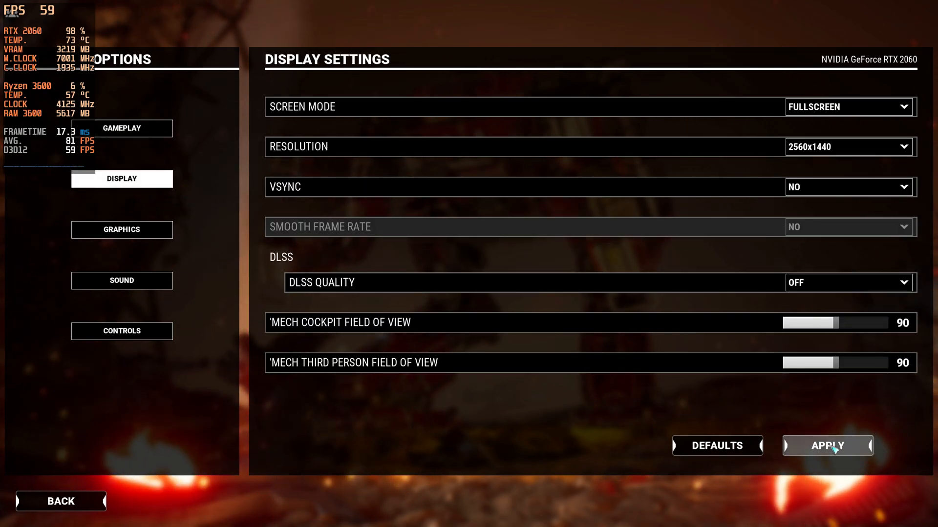
{"action": "left_click", "coordinate": [828, 445]}
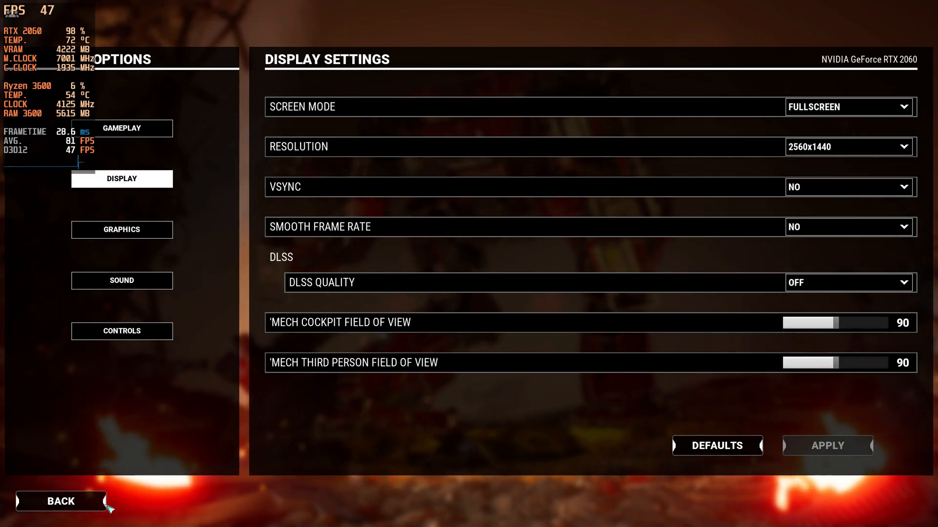
{"action": "left_click", "coordinate": [59, 501]}
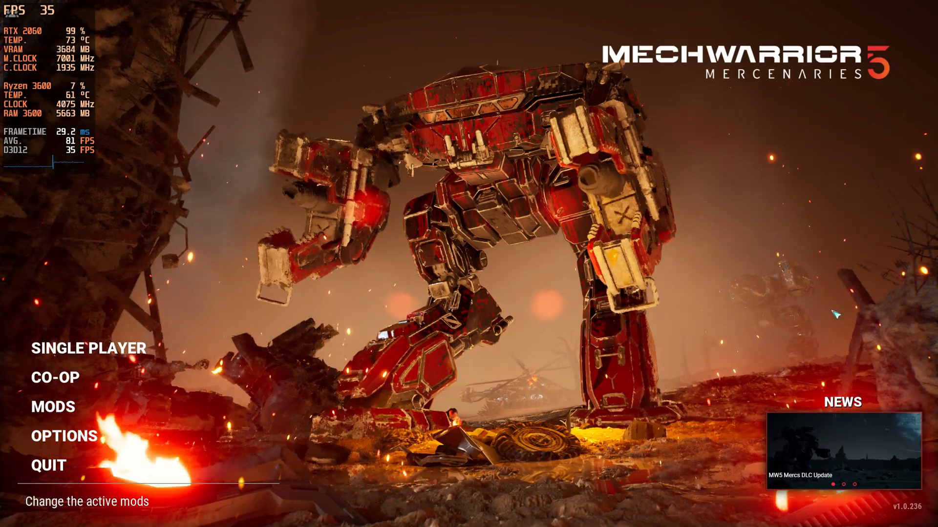